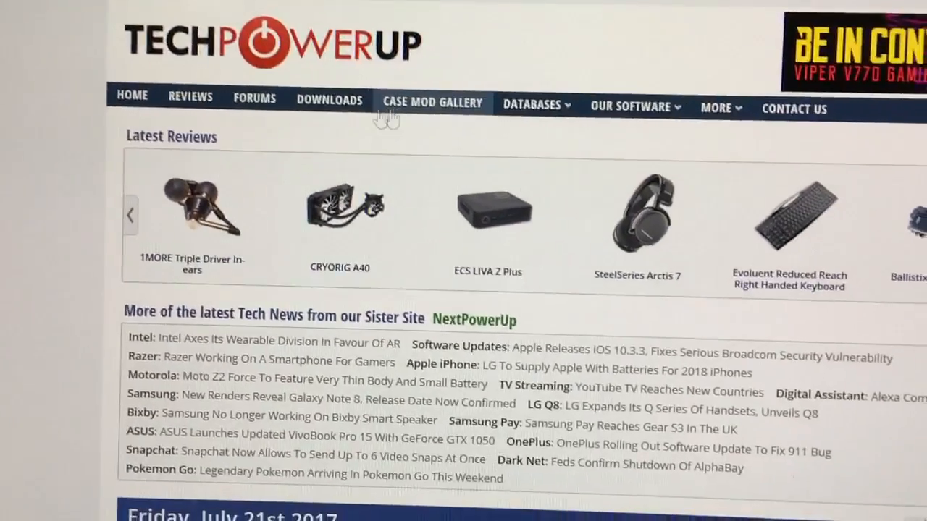
Go to the Video BIOS Collection database and filter GPU brand to AMD.
click(530, 107)
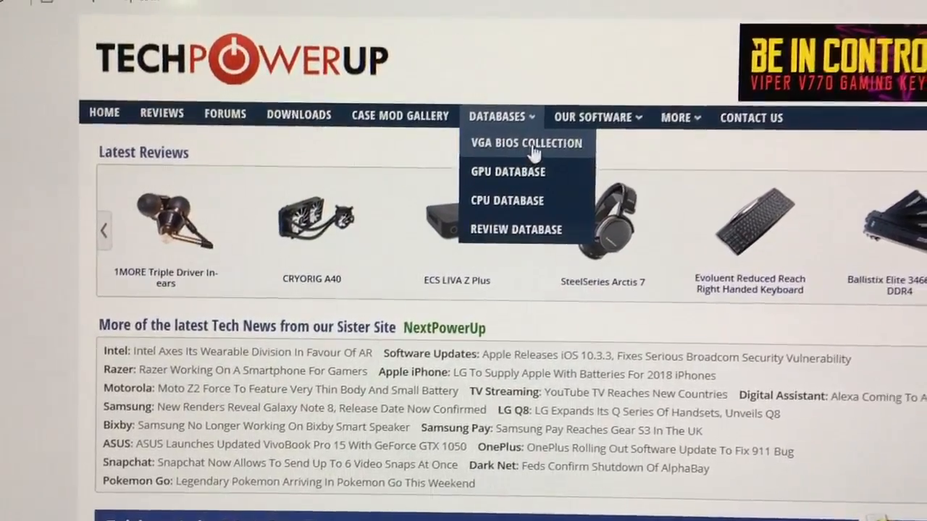
click(527, 144)
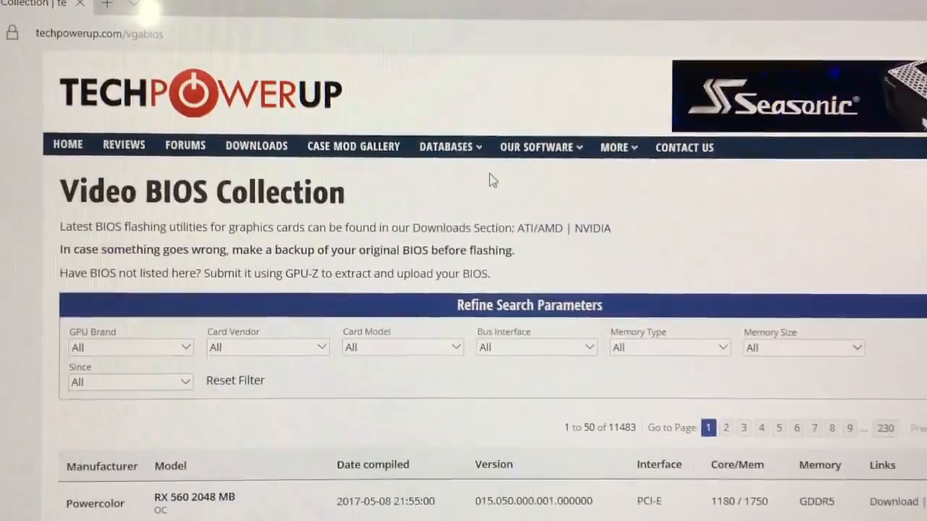
scroll(down, 3)
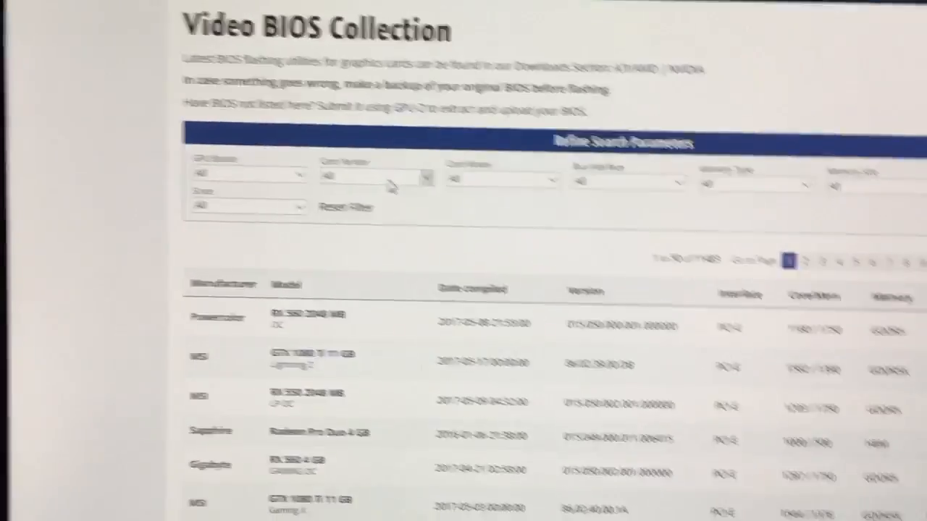
click(246, 177)
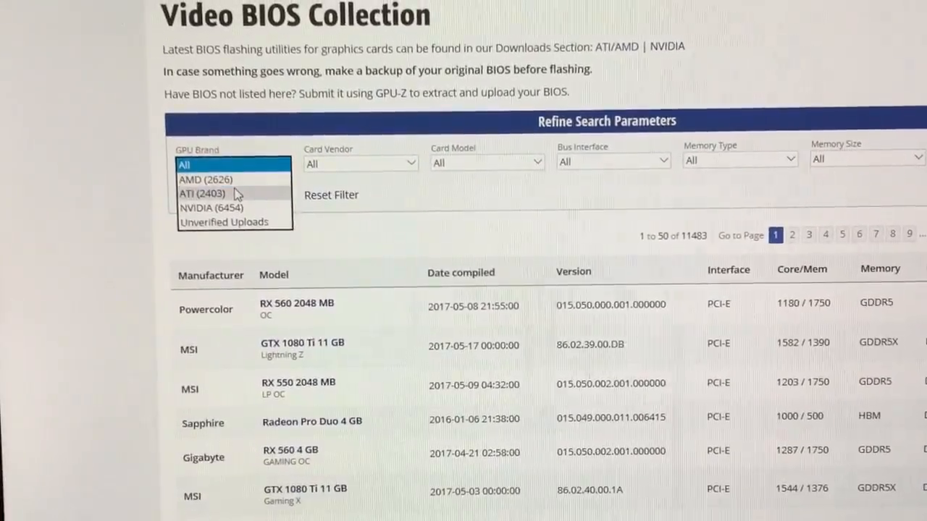
click(205, 180)
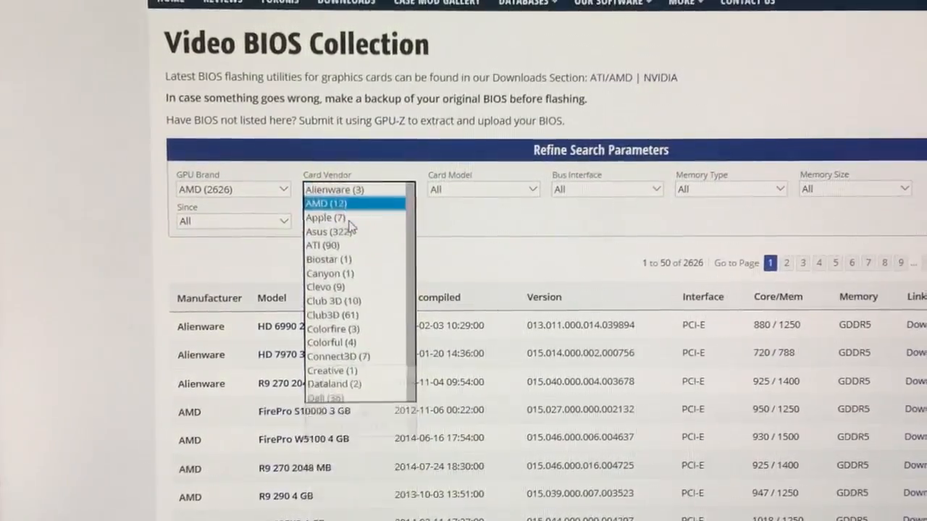
Narrow the list further to card vendor Asus and card model RX 480.
click(328, 202)
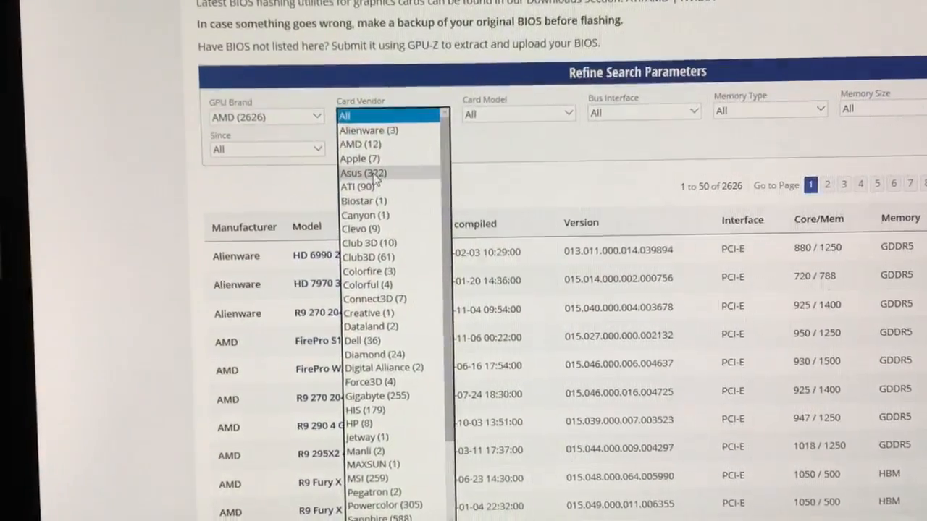
click(362, 172)
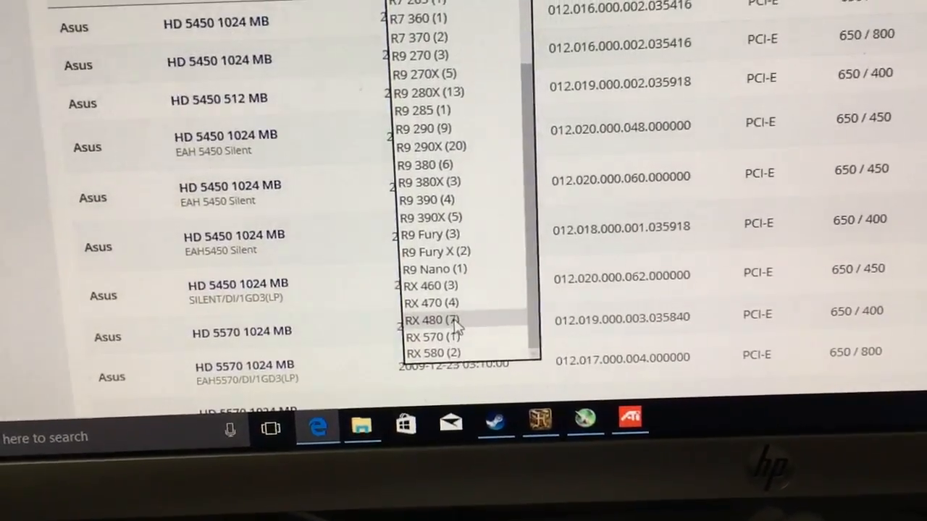
click(423, 320)
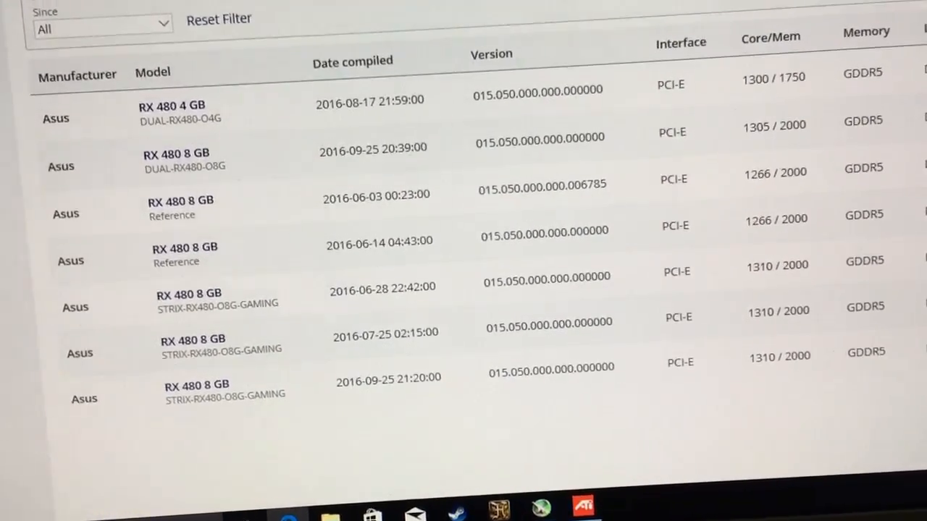
Scroll down to the Asus RX 480 8 GB BIOS entry dated 2016-09-25 to download it.
scroll(down, 3)
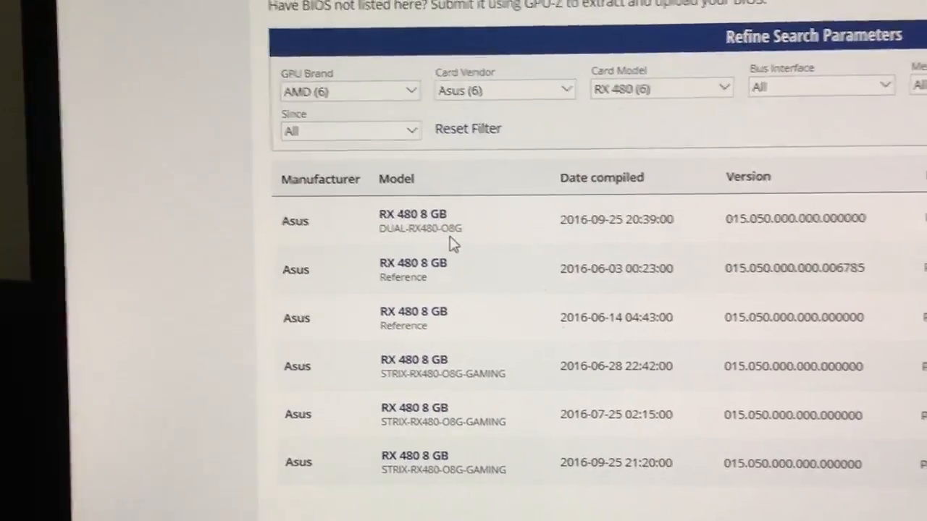
scroll(down, 3)
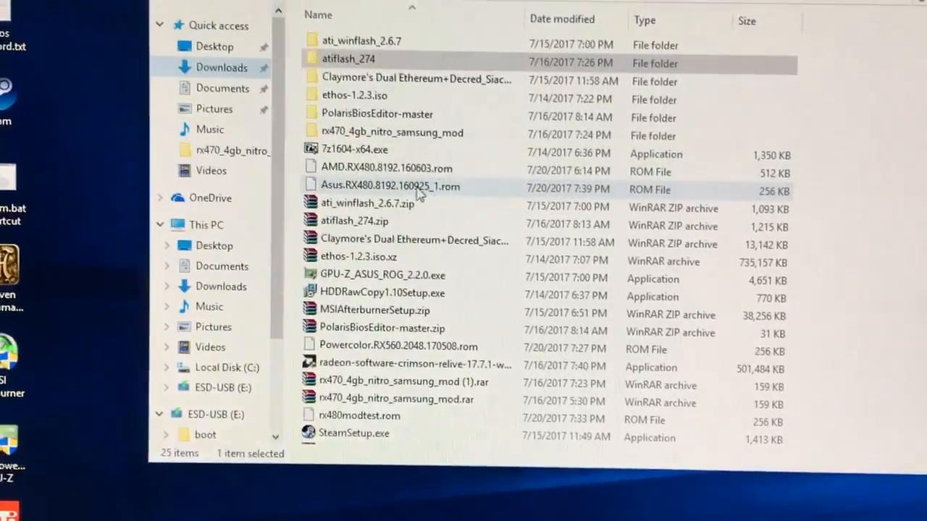
Run ATIWinFlash.exe as administrator from the atiflash_274 folder.
click(391, 185)
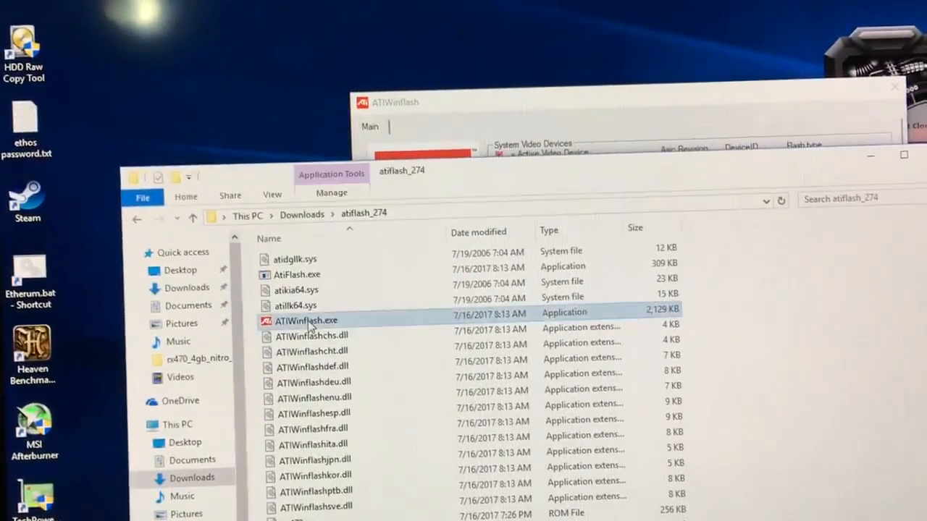
right_click(306, 320)
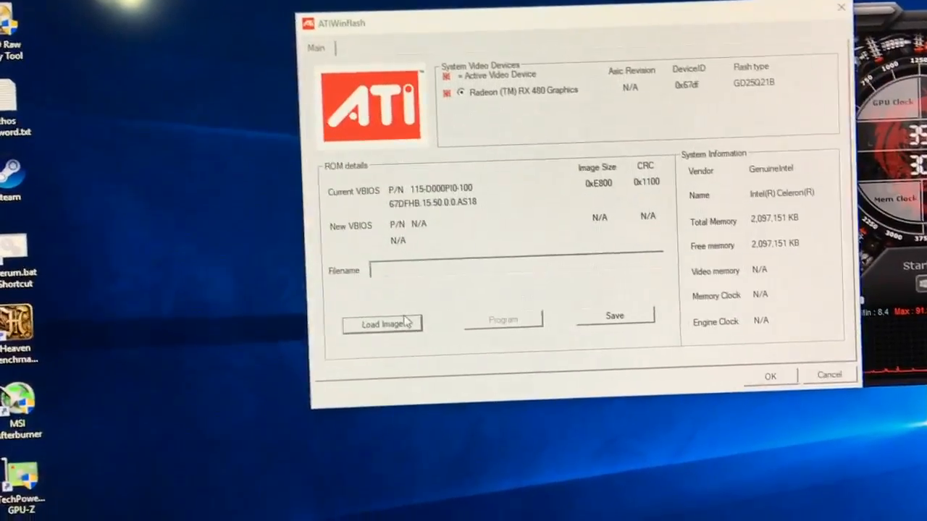
Load Asus.RX480.8192.160925_1.rom from Downloads and program it to the RX 480.
click(382, 325)
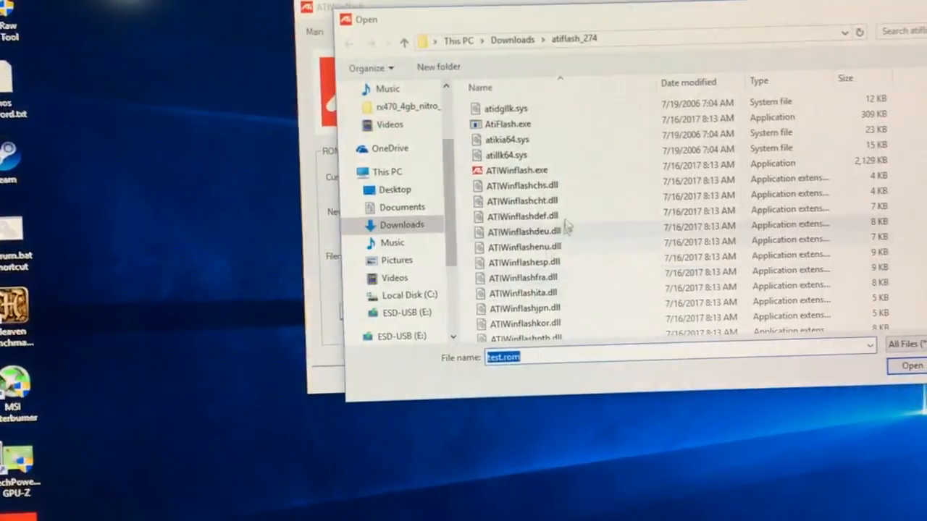
click(401, 224)
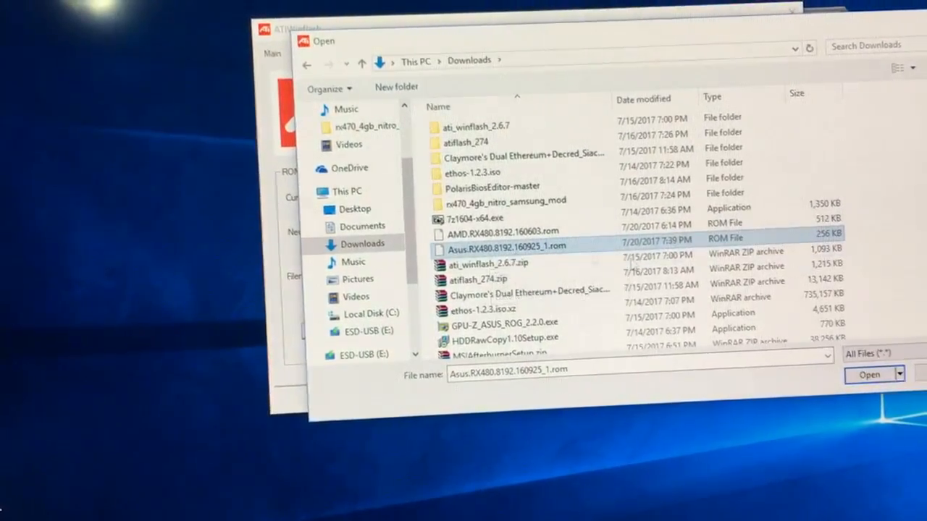
click(869, 373)
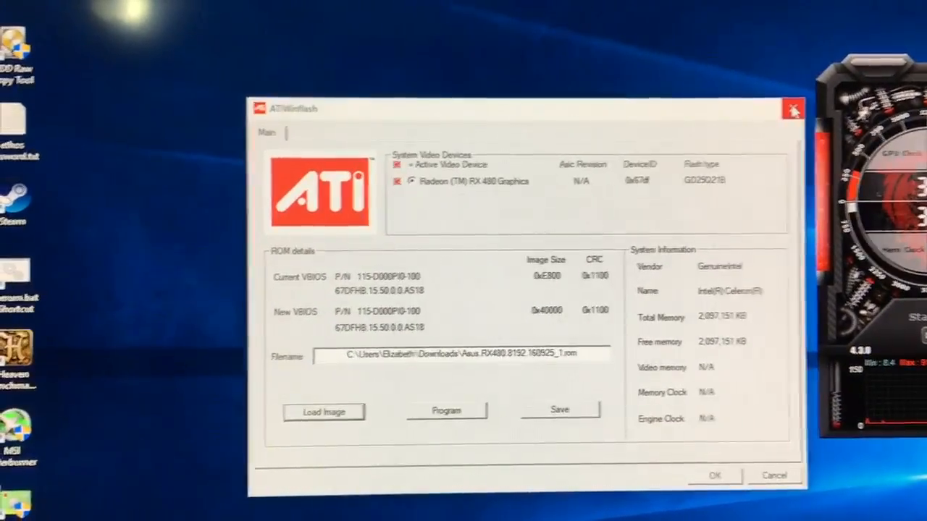
click(791, 108)
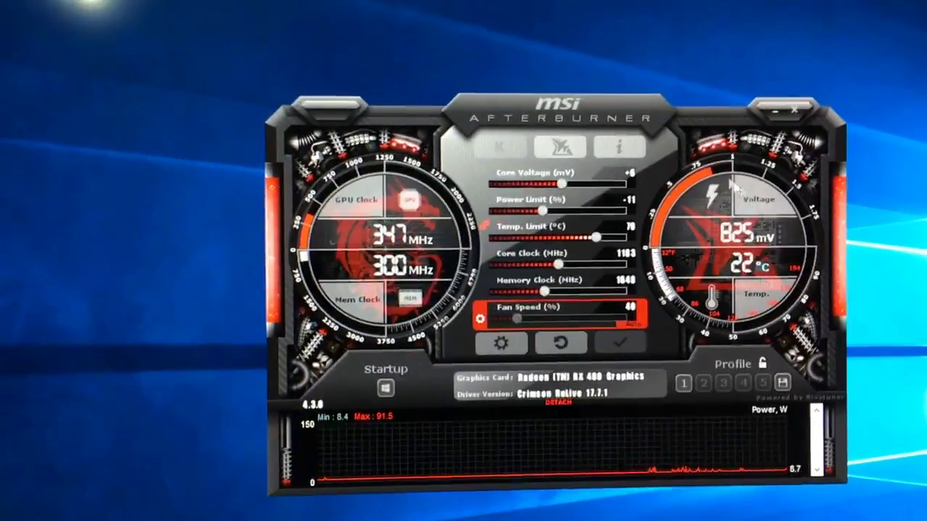
Bring up Afterburner's properties showing voltage control and extended limits enabled.
click(501, 342)
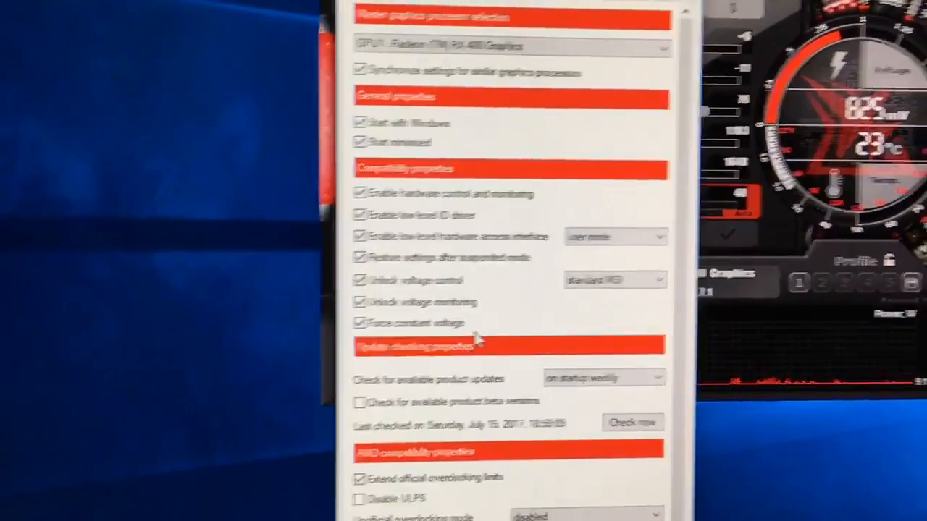
mouse_move(478, 322)
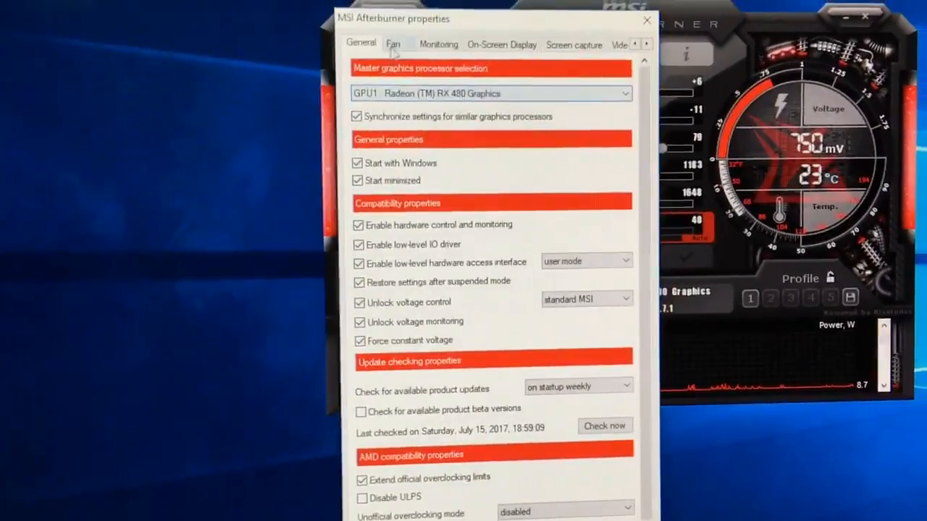
Review the Monitoring graphs list, then return to the General AMD compatibility options.
click(393, 43)
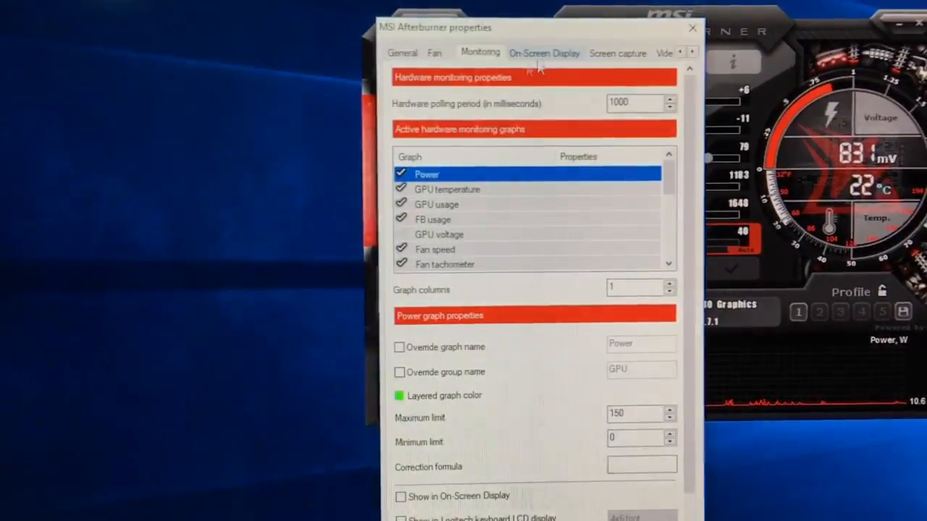
click(403, 52)
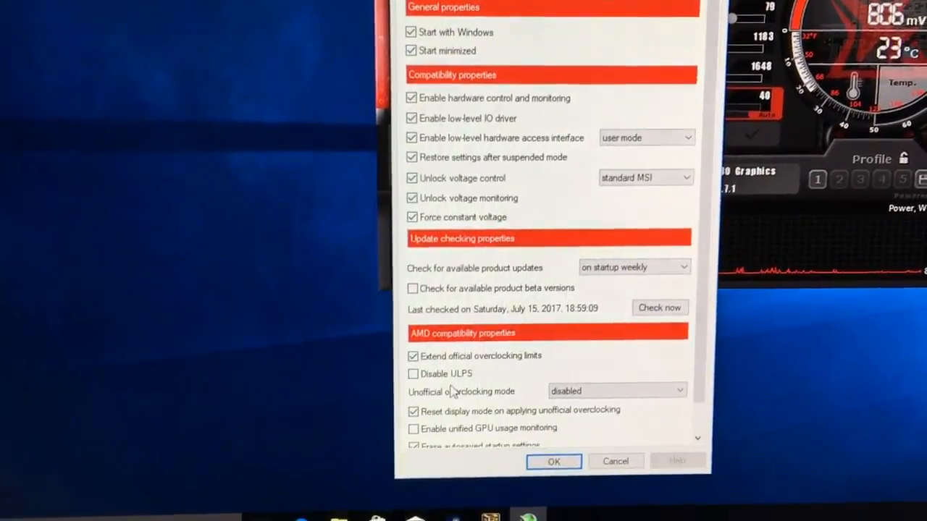
mouse_move(435, 373)
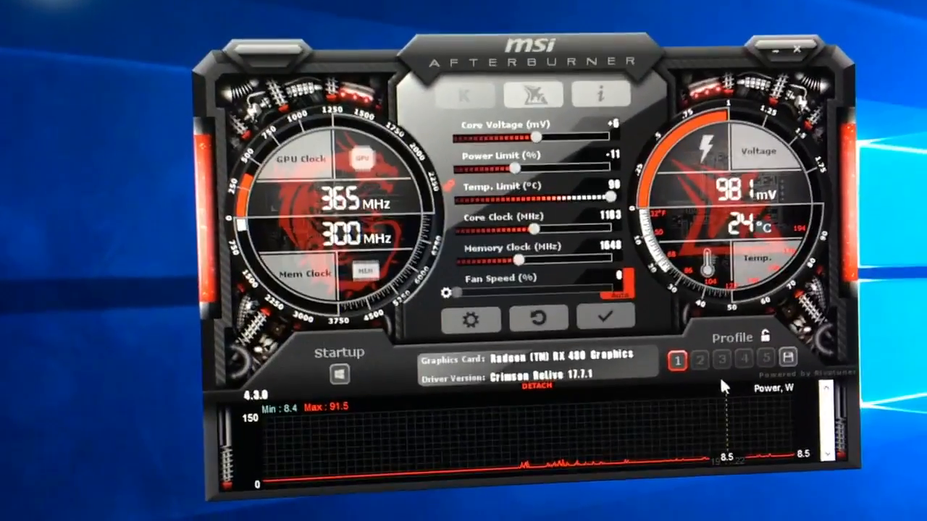
Load overclock Profile 1: +6 mV, -11% power, 90 °C, 1183 MHz core, 1648 MHz memory.
click(678, 360)
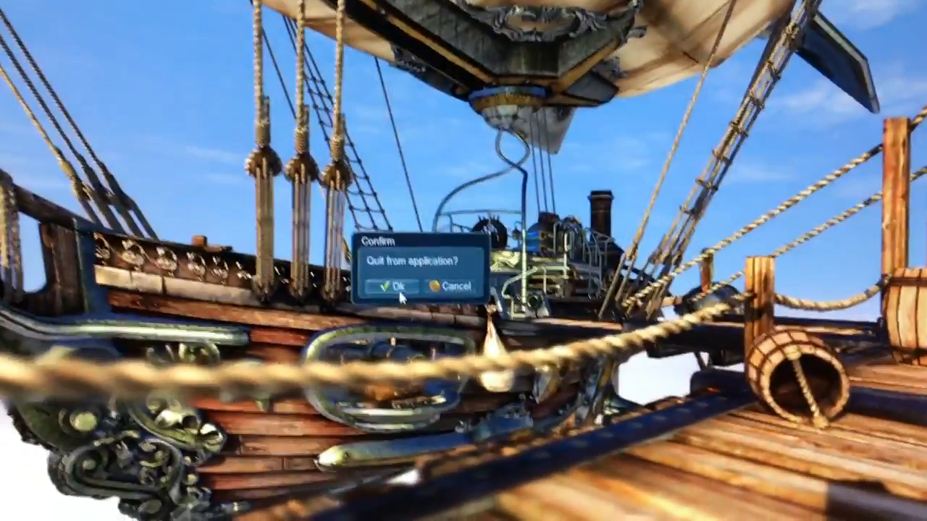
Quit Heaven and apply the overclock to the card with temperature limit 79.
click(391, 284)
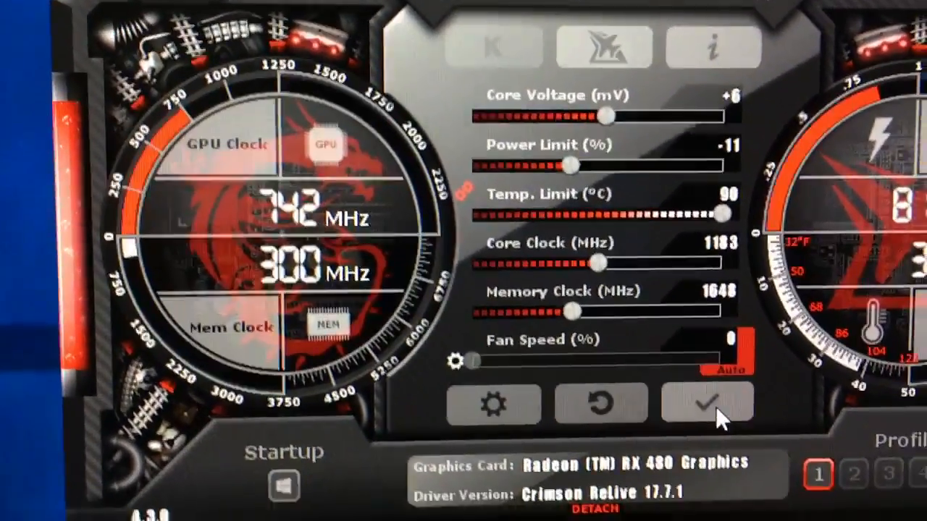
click(710, 404)
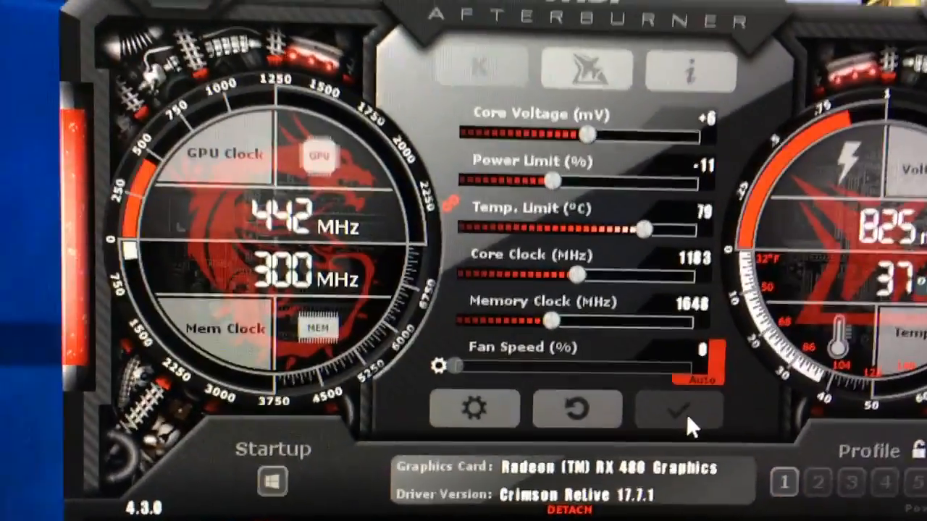